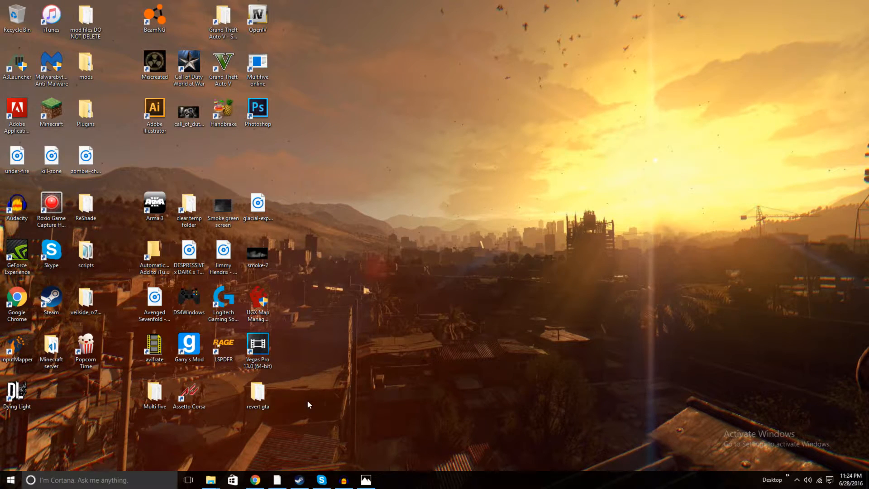
Move the Multi five folder to an empty spot lower on the desktop
{"action": "left_click_drag", "start_coordinate": [258, 393], "coordinate": [50, 393]}
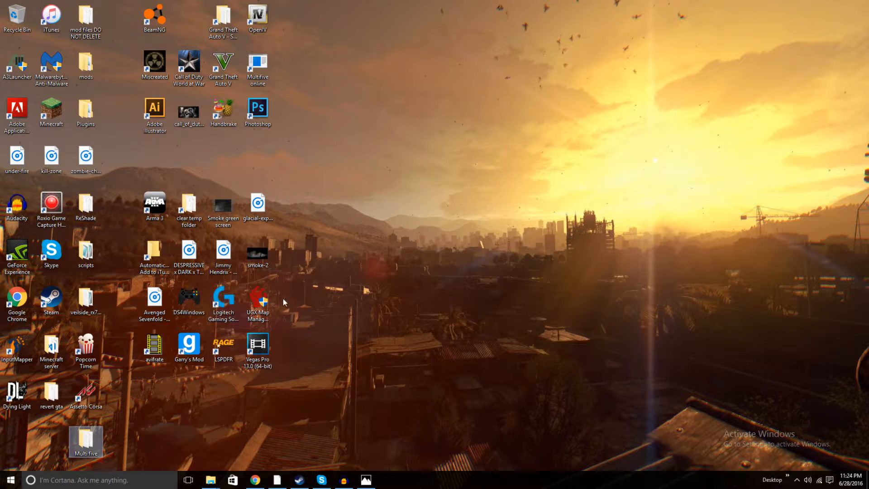
{"action": "mouse_move", "coordinate": [280, 229]}
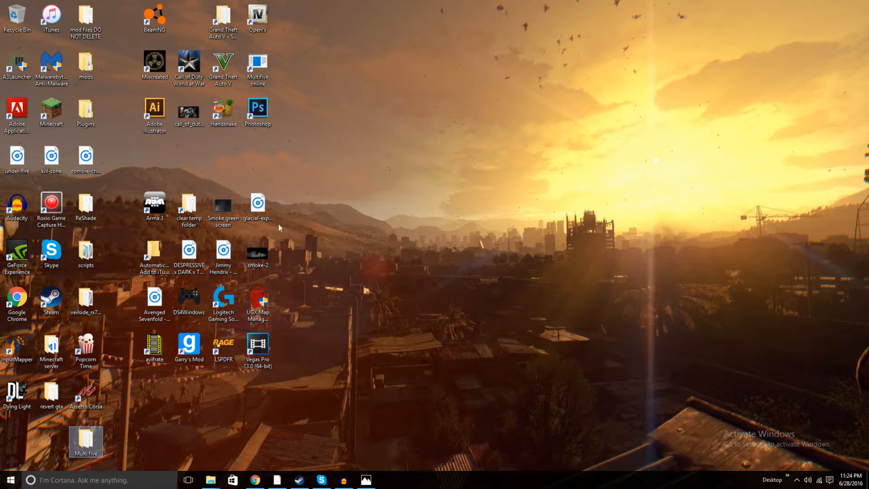
{"action": "mouse_move", "coordinate": [341, 436]}
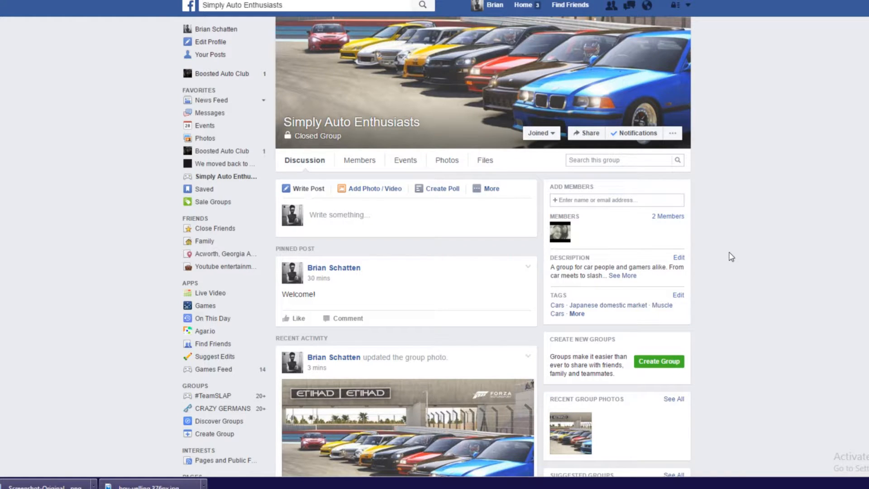
Scroll down the Simply Auto Enthusiasts group page to the description's list of rules
{"action": "scroll", "scroll_direction": "down", "scroll_amount": 3}
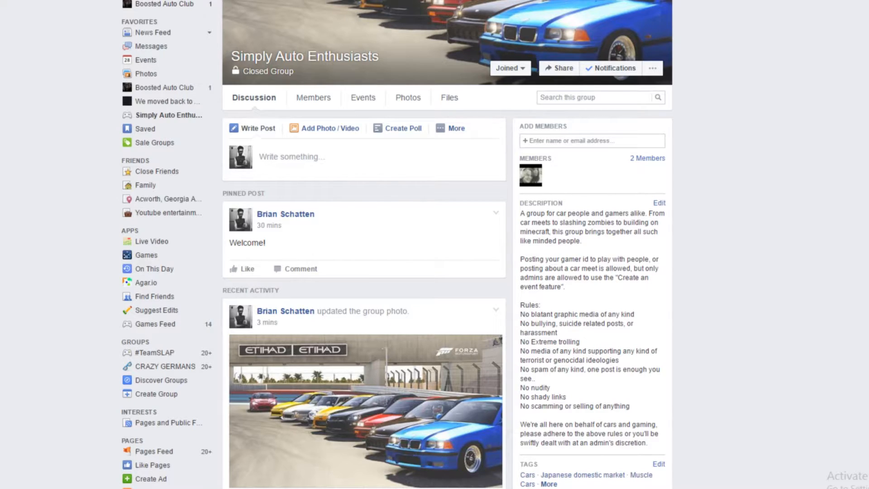
{"action": "mouse_move", "coordinate": [581, 251]}
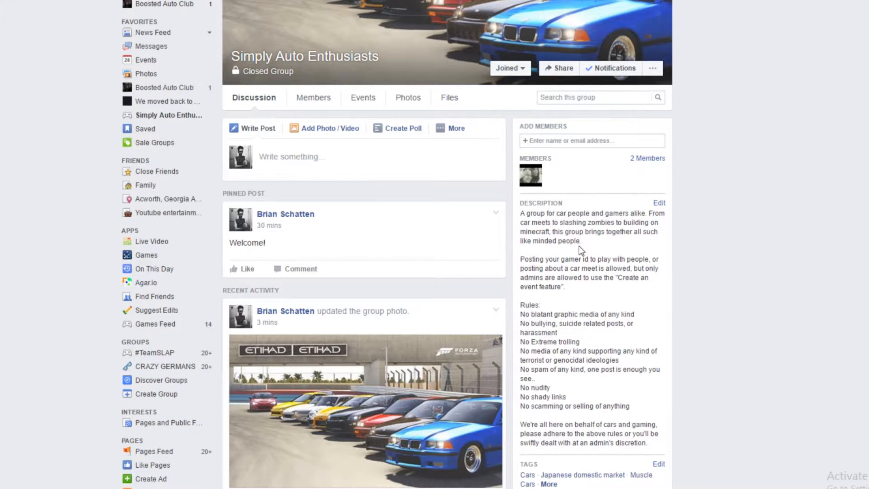
{"action": "mouse_move", "coordinate": [579, 253]}
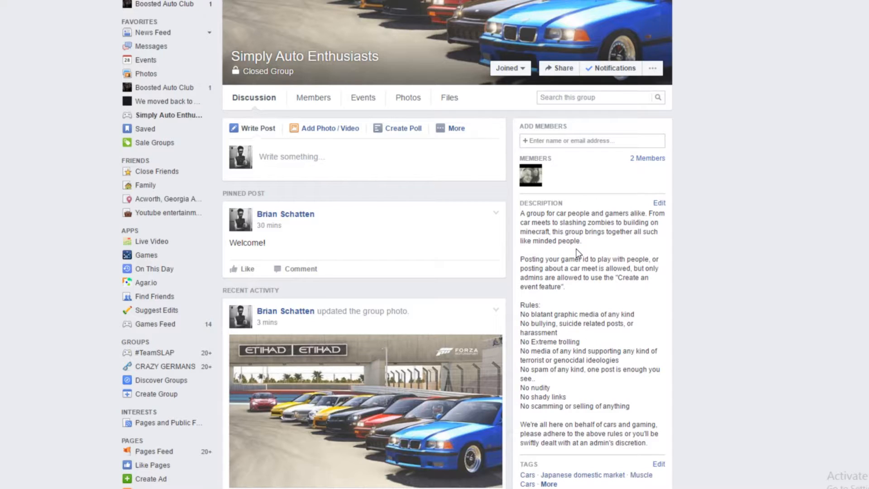
{"action": "scroll", "scroll_direction": "down", "scroll_amount": 3}
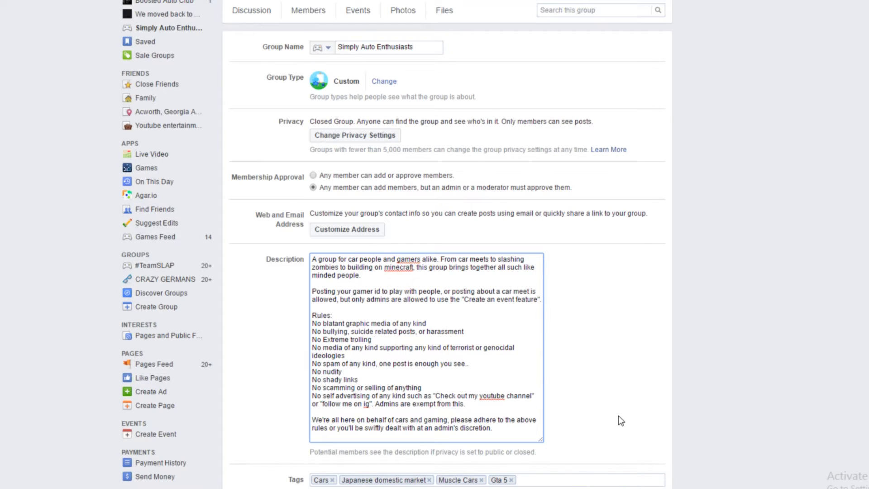
{"action": "left_click", "coordinate": [467, 404]}
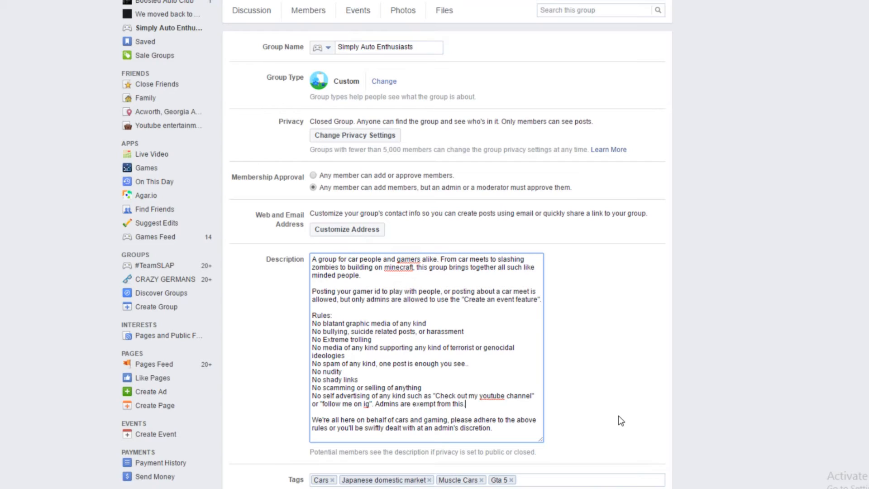